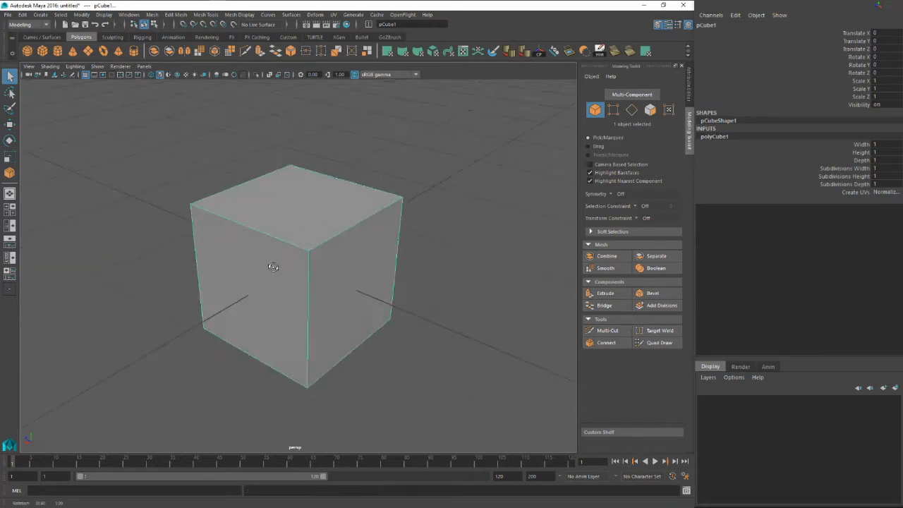
Step: Activate Multi-Cut on the selected cube and place the first cut point on its top edge
{"action": "left_click", "coordinate": [607, 330]}
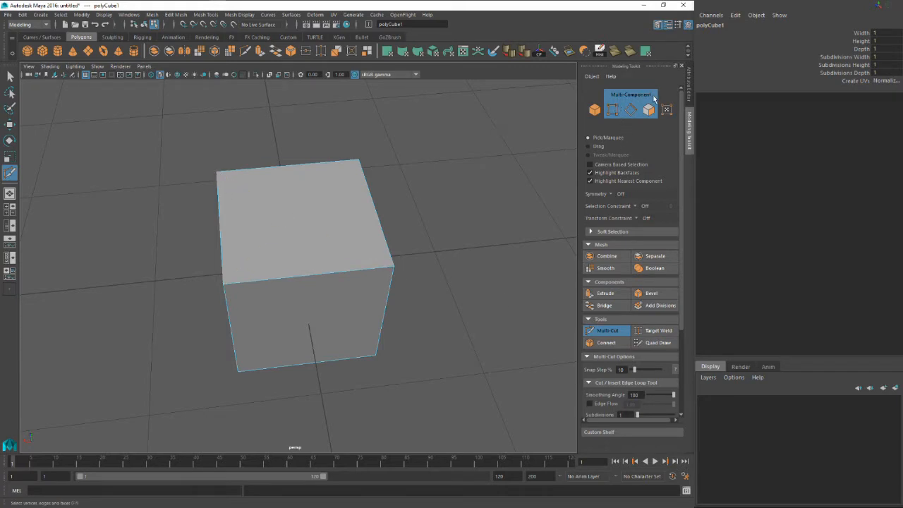
{"action": "left_click", "coordinate": [359, 161]}
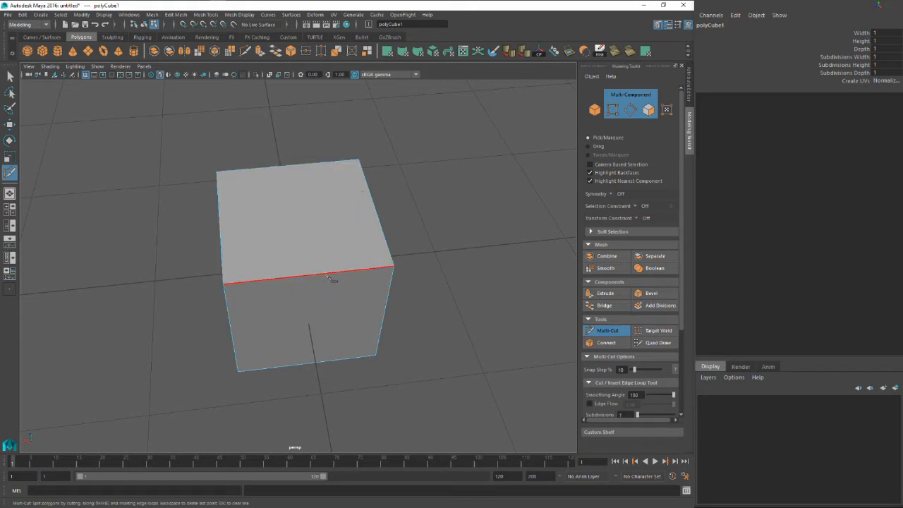
{"action": "left_click", "coordinate": [303, 211]}
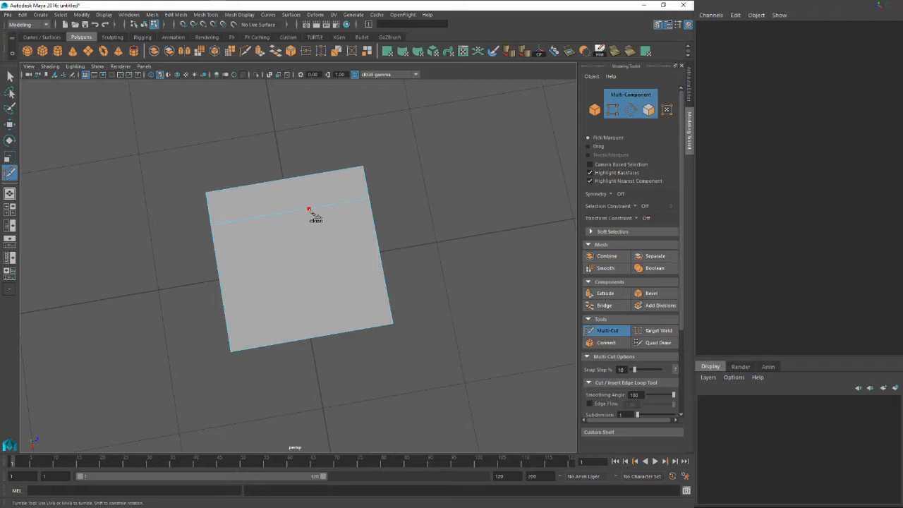
{"action": "left_click_drag", "start_coordinate": [308, 209], "coordinate": [259, 285]}
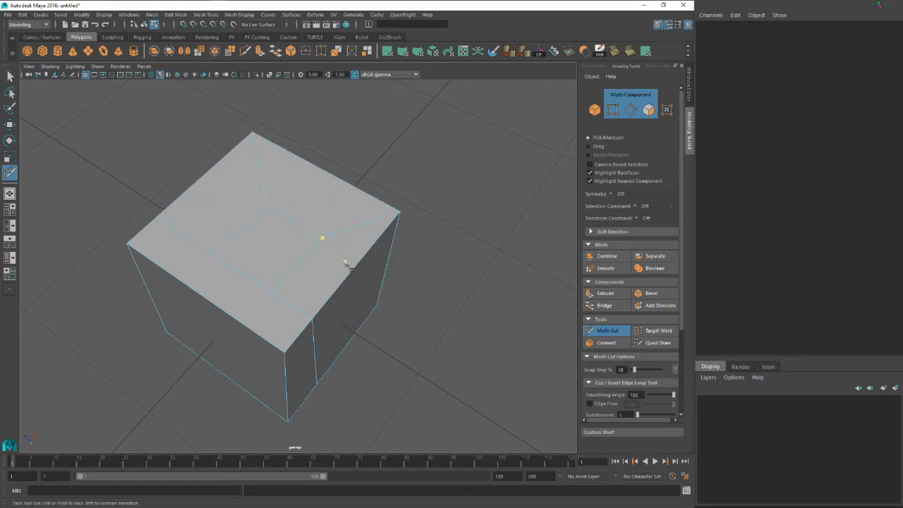
{"action": "left_click_drag", "start_coordinate": [346, 266], "coordinate": [289, 336]}
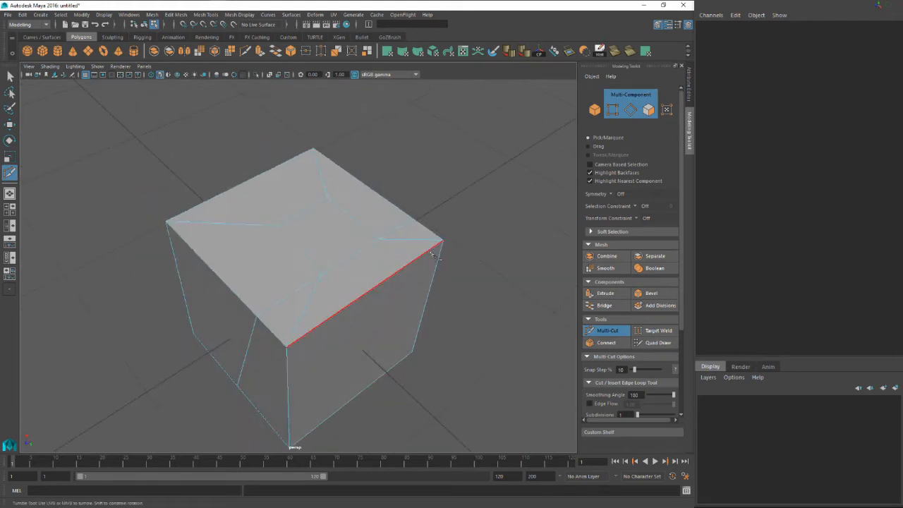
{"action": "left_click_drag", "start_coordinate": [430, 254], "coordinate": [307, 316]}
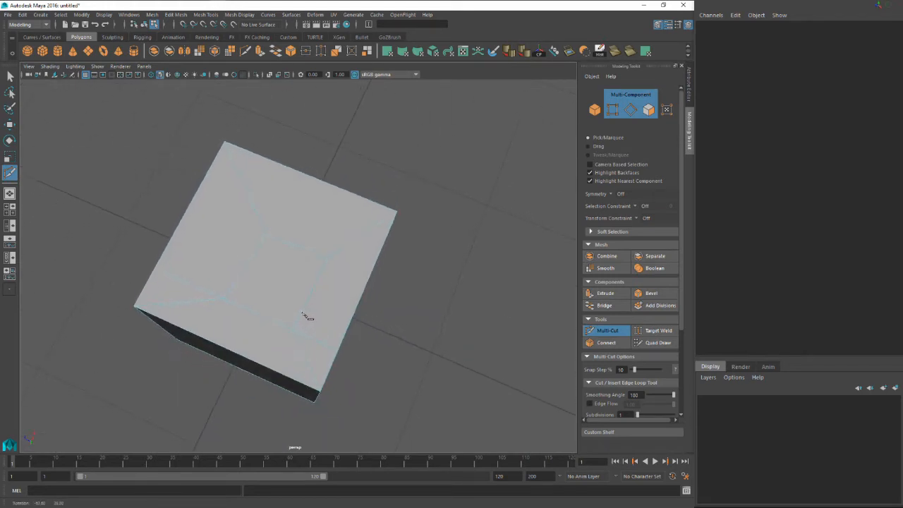
{"action": "left_click_drag", "start_coordinate": [303, 316], "coordinate": [557, 314]}
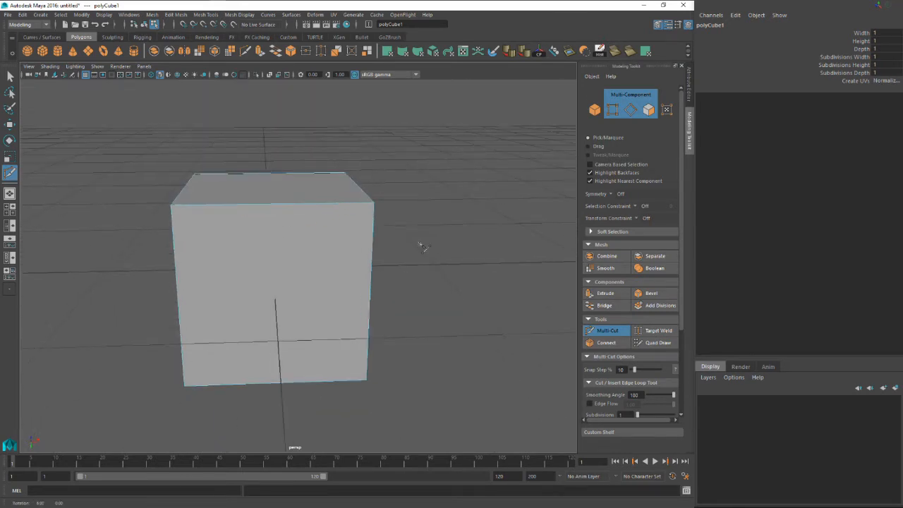
Step: Add two parallel vertical cut loops running over the cube's top and front faces
{"action": "left_click", "coordinate": [275, 282]}
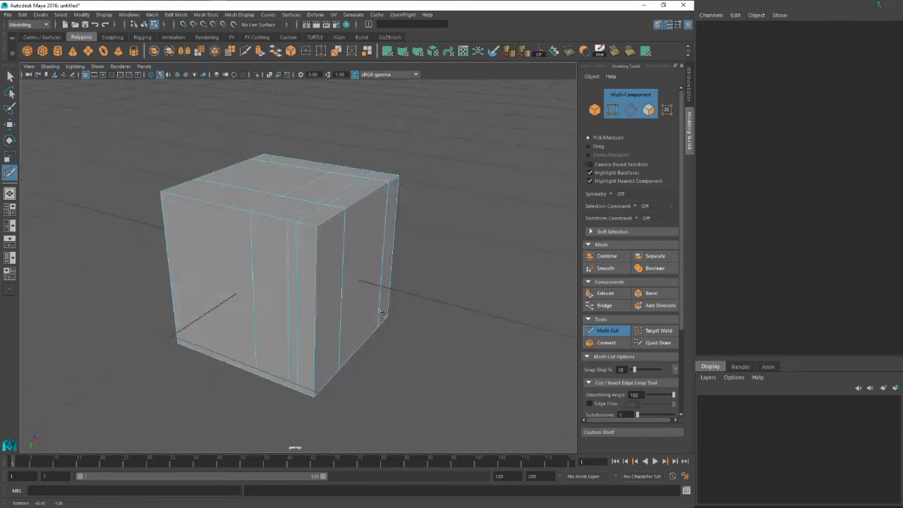
{"action": "left_click_drag", "start_coordinate": [381, 310], "coordinate": [392, 275]}
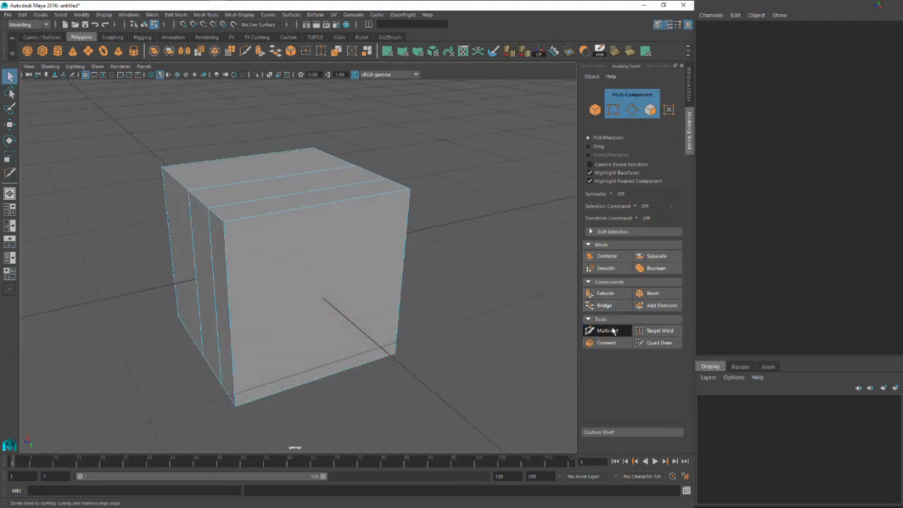
Step: Exit Multi-Cut, enable Target Weld in vertex mode and select the upper corner vertex
{"action": "left_click", "coordinate": [604, 330]}
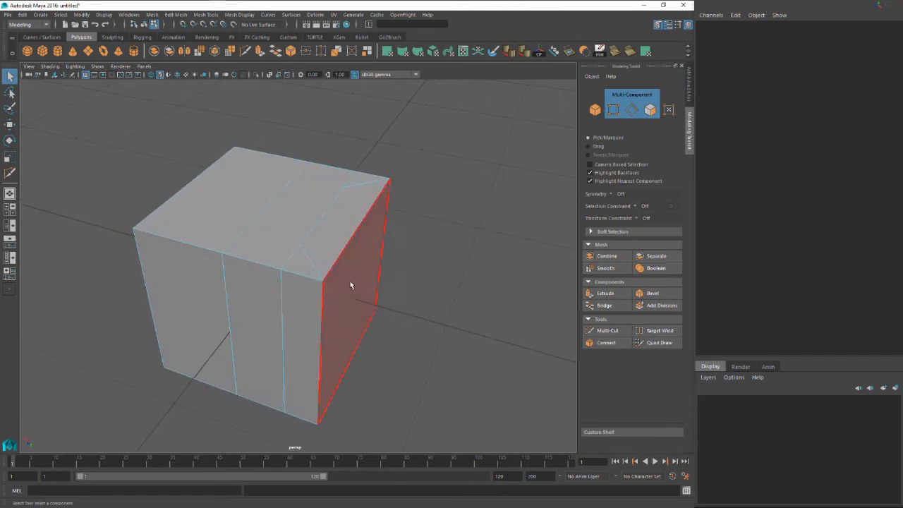
{"action": "left_click", "coordinate": [659, 330]}
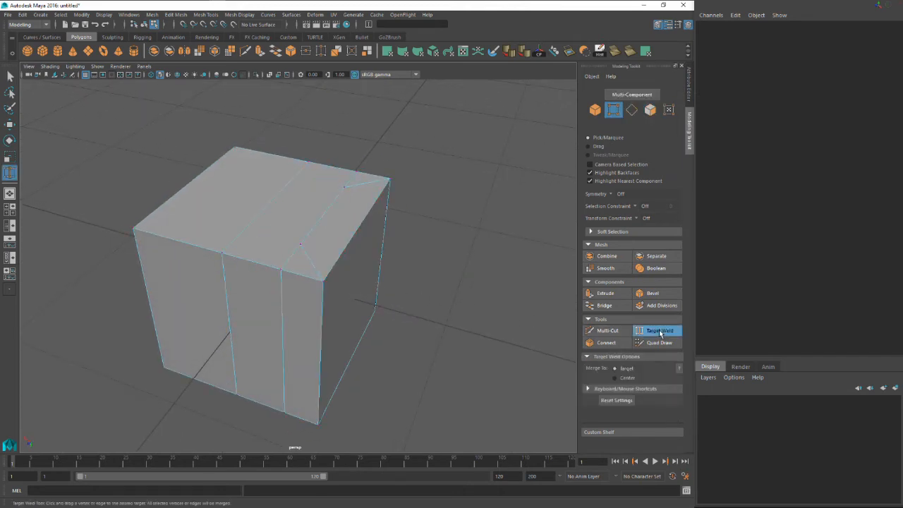
{"action": "left_click", "coordinate": [632, 110]}
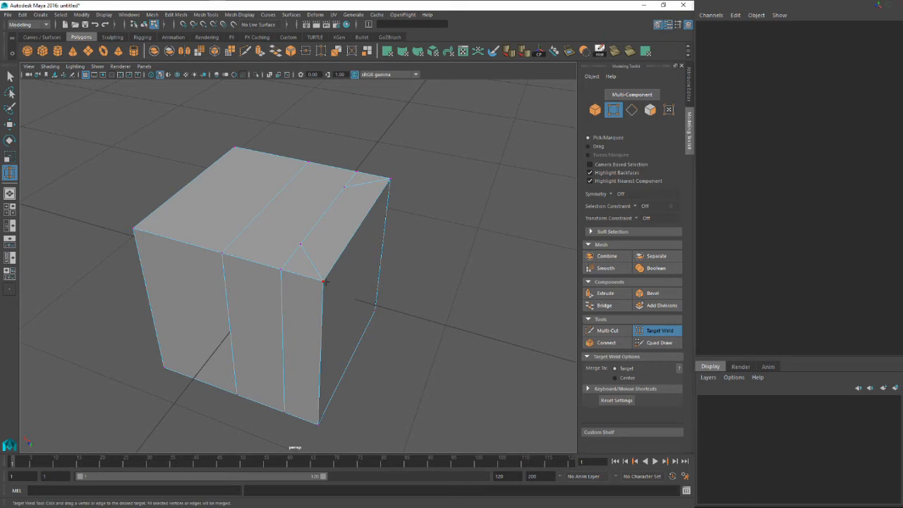
{"action": "left_click", "coordinate": [322, 282]}
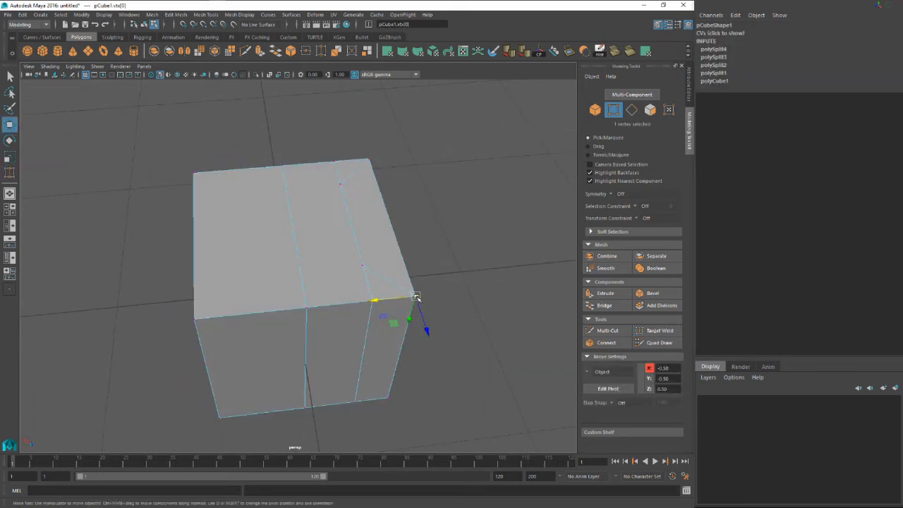
Step: Move the corner vertex inward and back onto the cut edge, then return to Target Weld
{"action": "left_click_drag", "start_coordinate": [416, 297], "coordinate": [345, 266]}
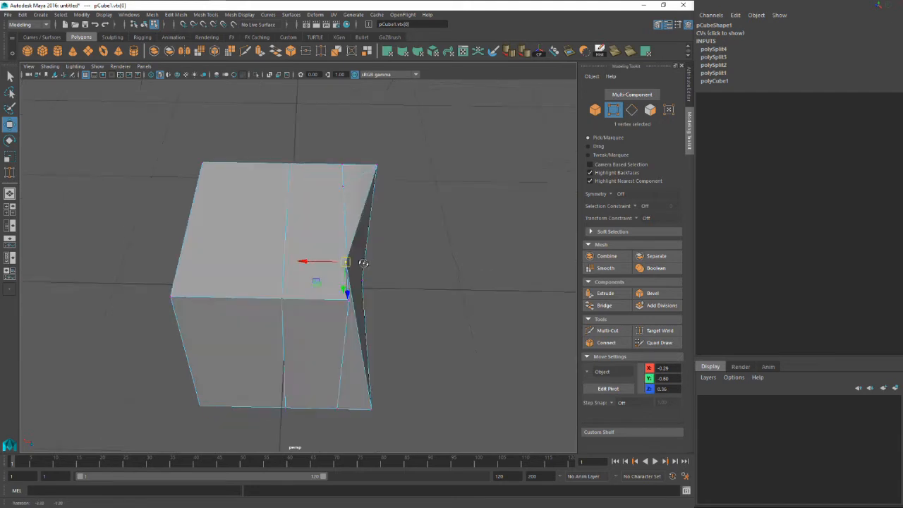
{"action": "left_click_drag", "start_coordinate": [346, 264], "coordinate": [226, 204]}
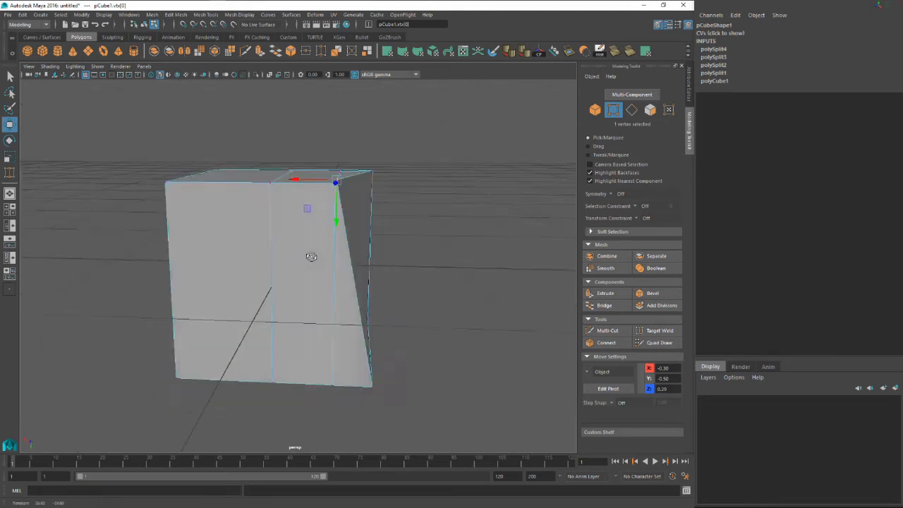
{"action": "left_click_drag", "start_coordinate": [311, 257], "coordinate": [384, 275]}
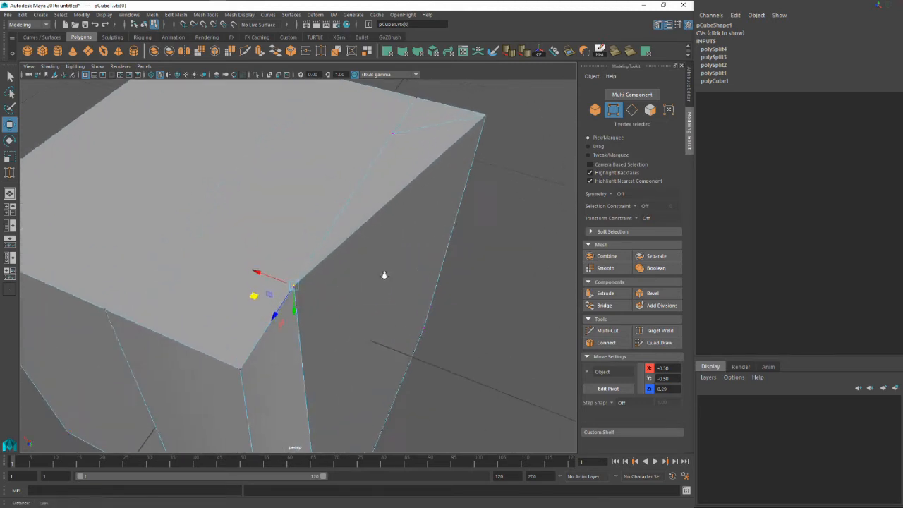
{"action": "left_click_drag", "start_coordinate": [294, 290], "coordinate": [322, 366]}
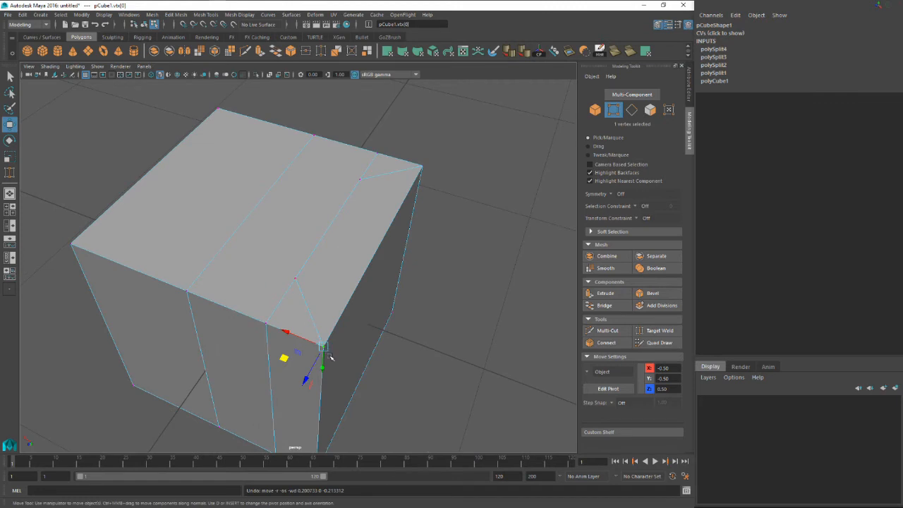
{"action": "left_click_drag", "start_coordinate": [322, 346], "coordinate": [298, 287]}
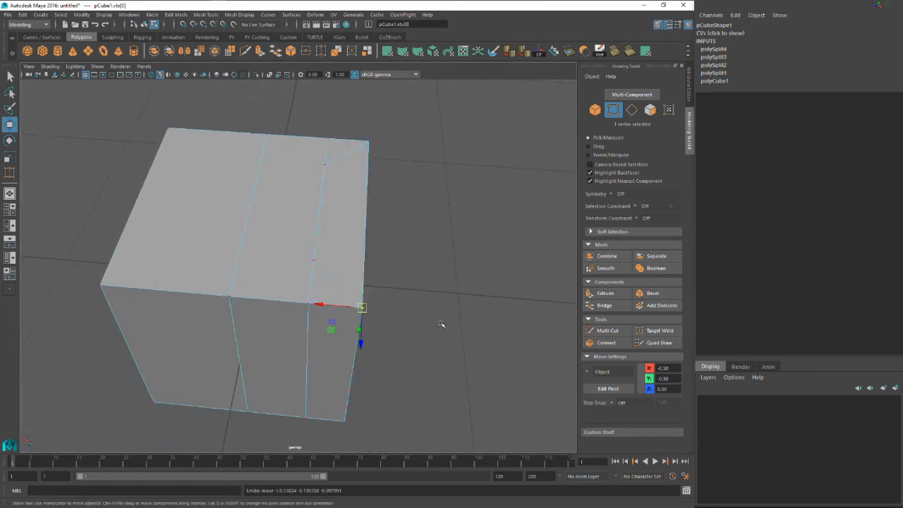
{"action": "mouse_move", "coordinate": [389, 306]}
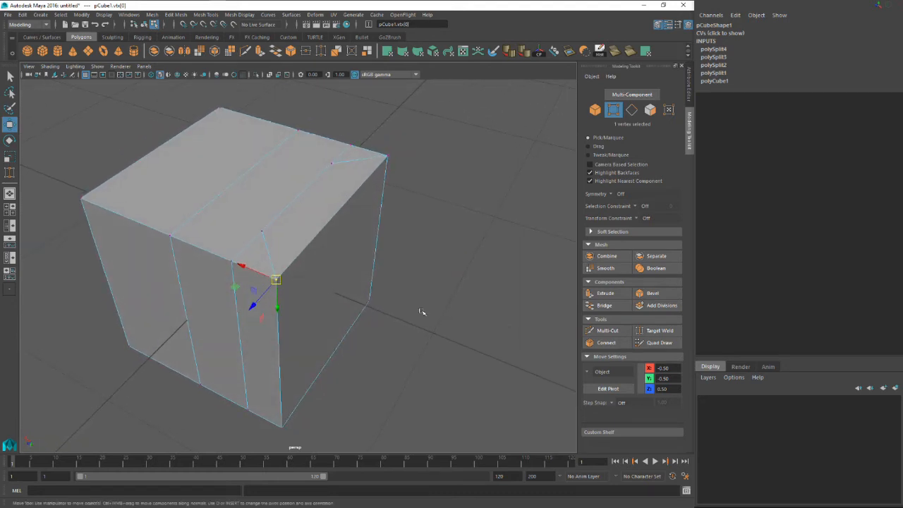
{"action": "left_click", "coordinate": [660, 331]}
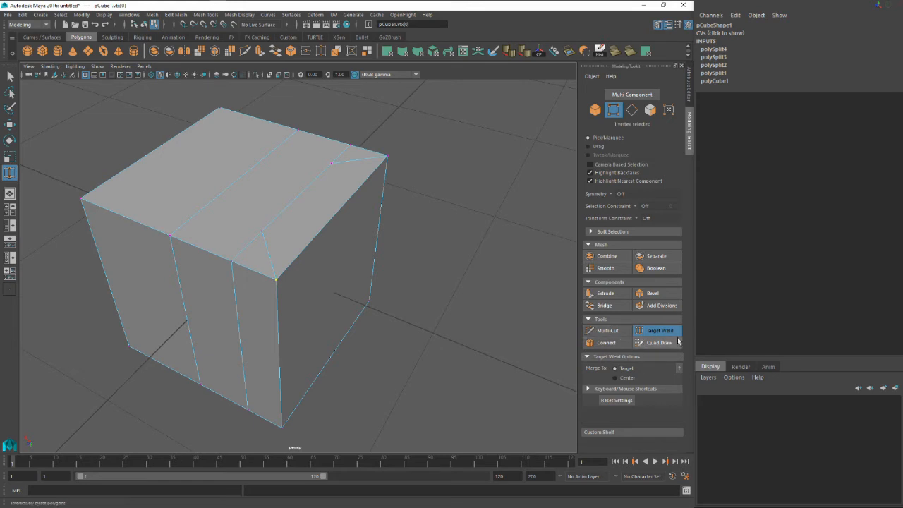
Step: Weld a vertex onto its neighbour so the block's front narrows and slants inward
{"action": "left_click", "coordinate": [657, 330]}
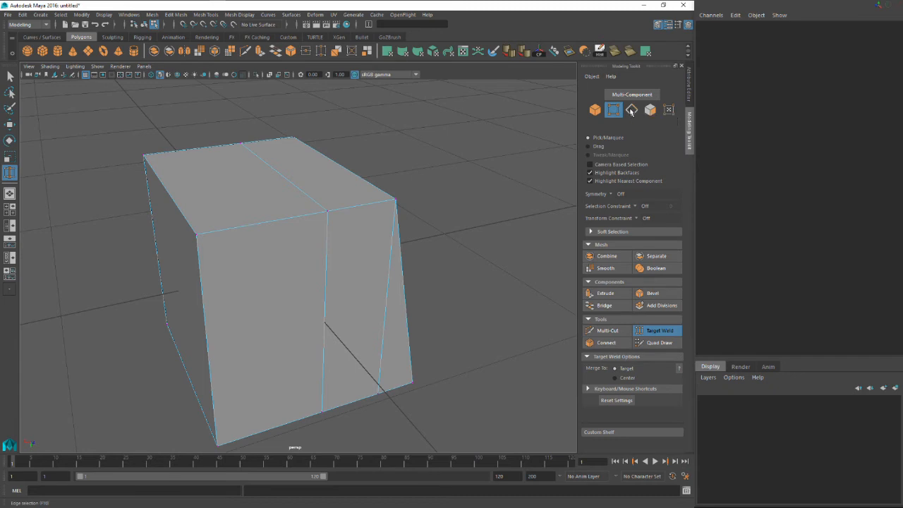
Step: In edge mode, Target Weld one top edge onto the opposite edge, collapsing the block into a wedge
{"action": "right_click", "coordinate": [192, 198]}
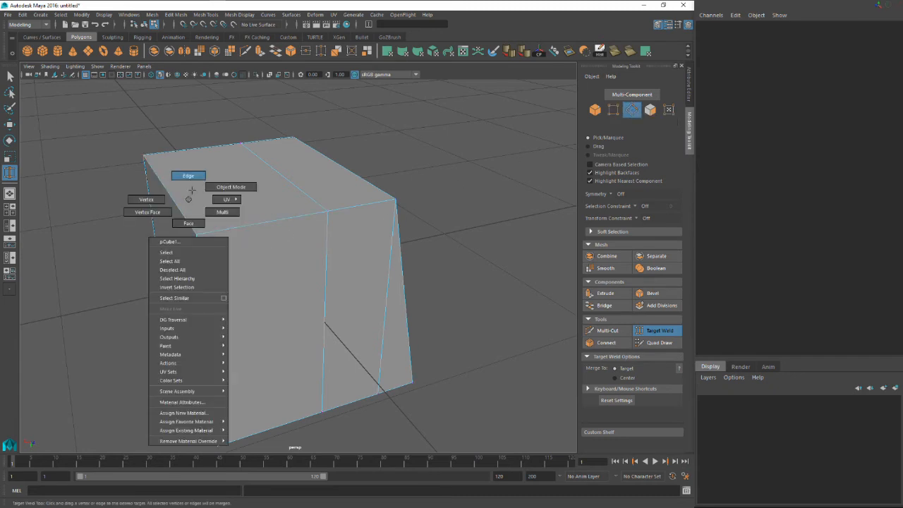
{"action": "left_click", "coordinate": [187, 175]}
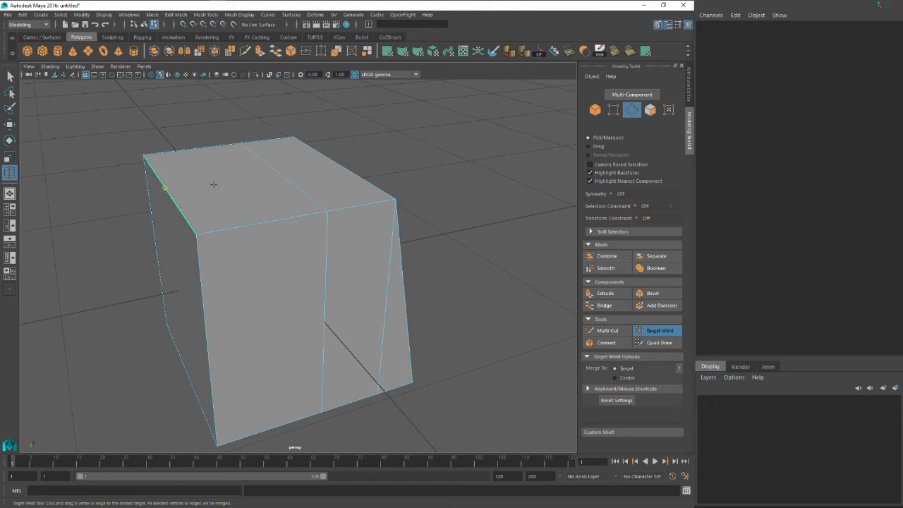
{"action": "left_click", "coordinate": [172, 197]}
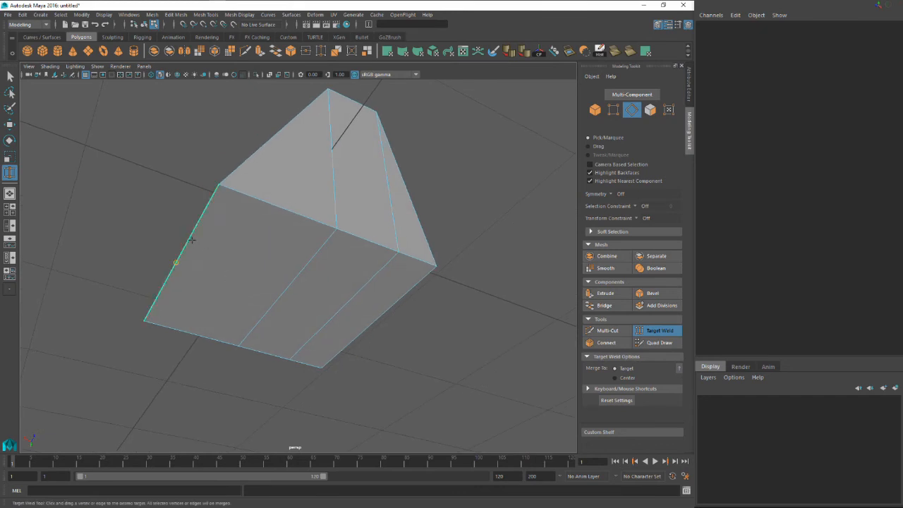
{"action": "left_click_drag", "start_coordinate": [191, 240], "coordinate": [316, 317]}
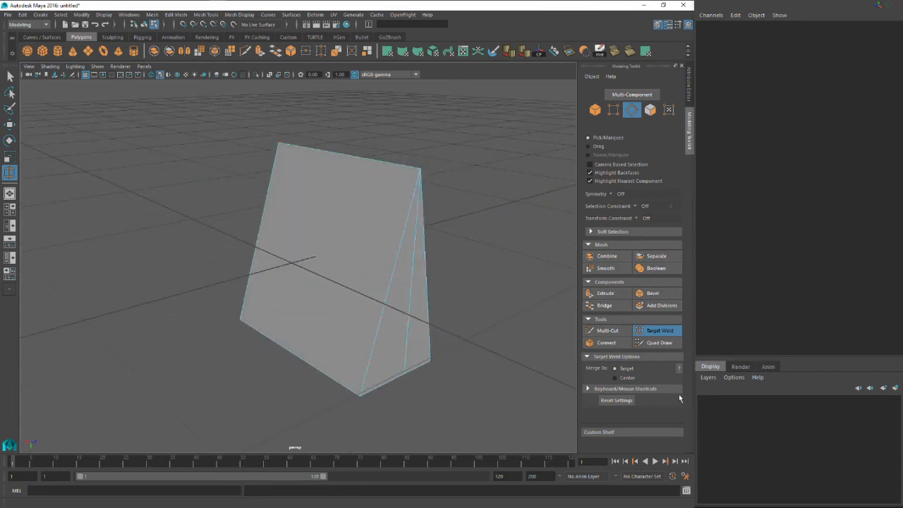
{"action": "mouse_move", "coordinate": [605, 343]}
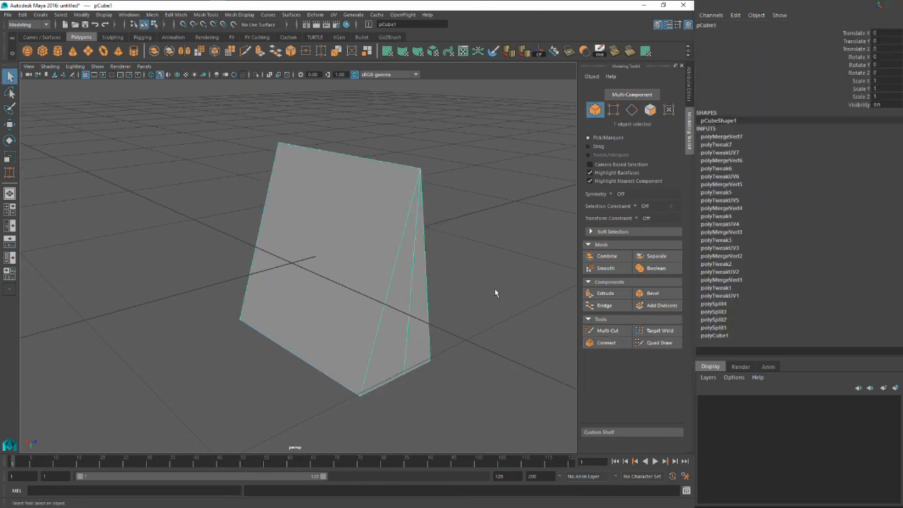
{"action": "mouse_move", "coordinate": [522, 304]}
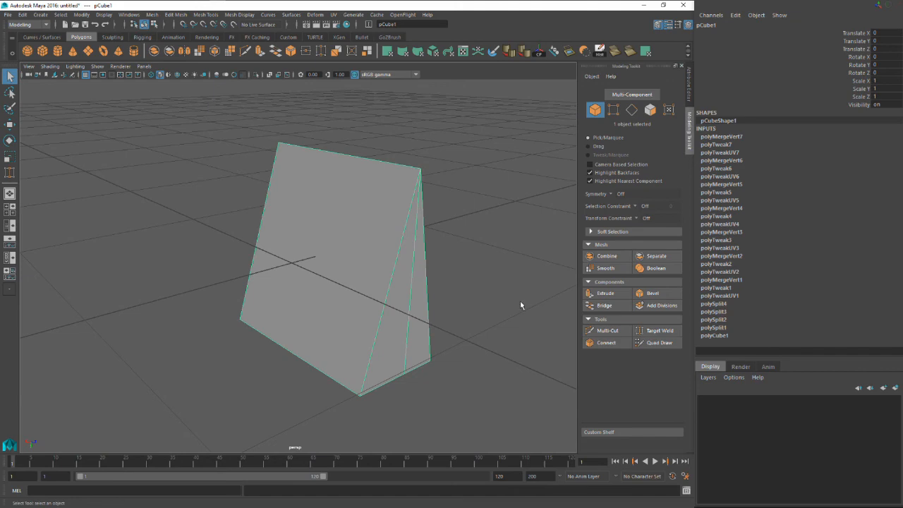